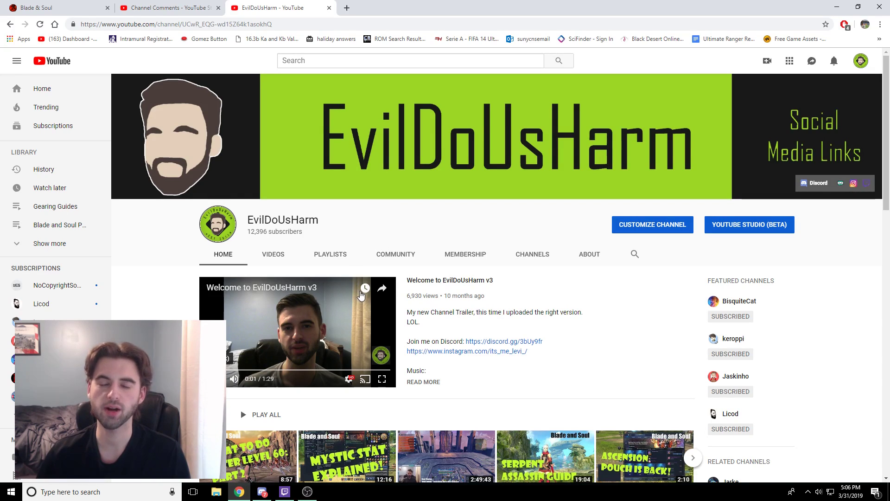
pyautogui.moveTo(403, 212)
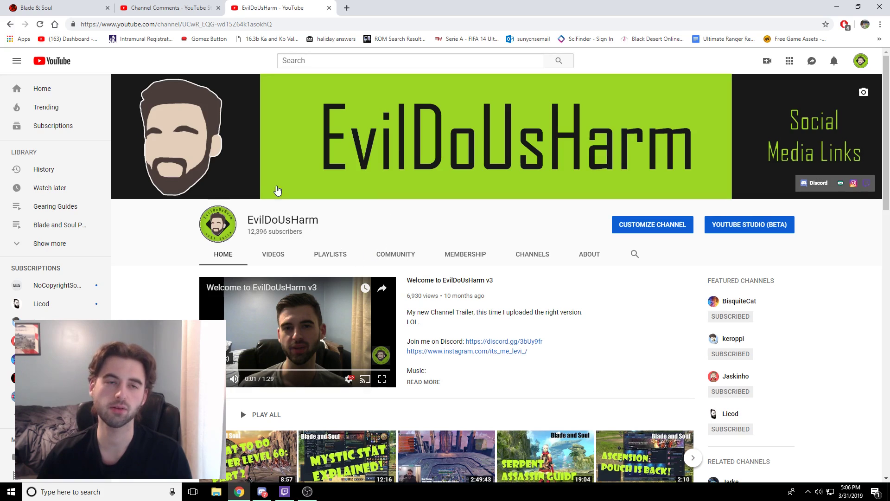
pyautogui.moveTo(357, 83)
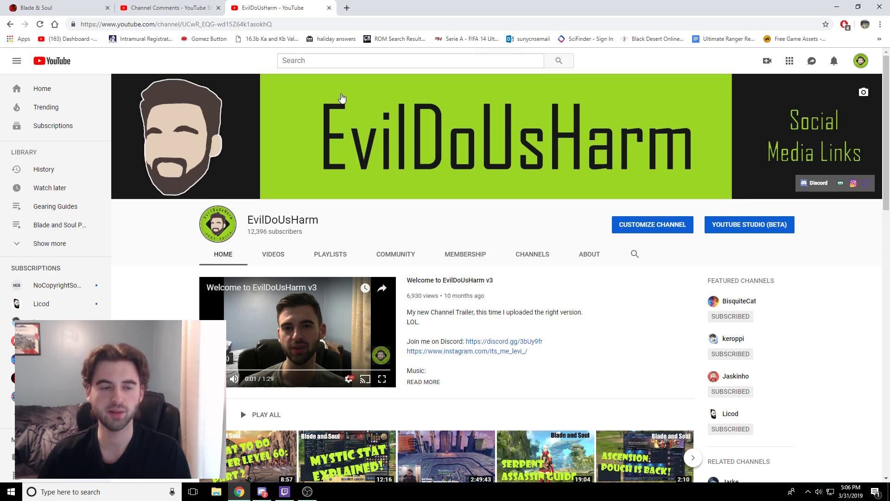
pyautogui.moveTo(332, 106)
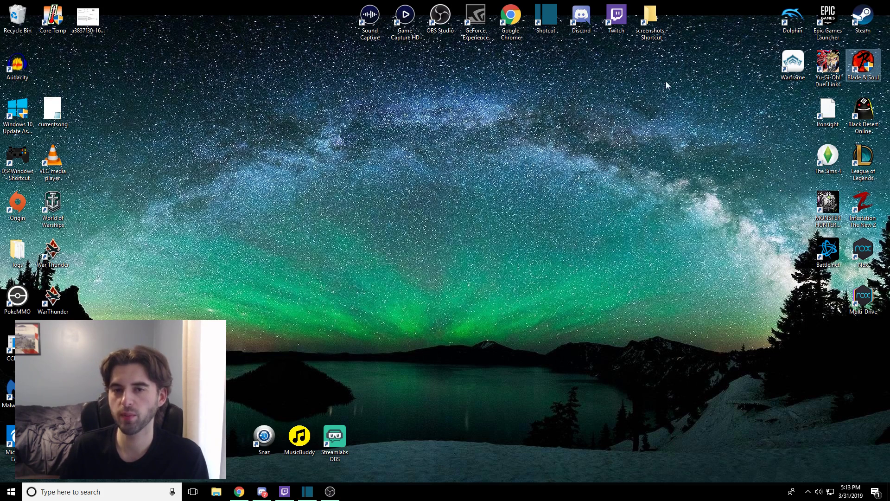
pyautogui.moveTo(864, 64)
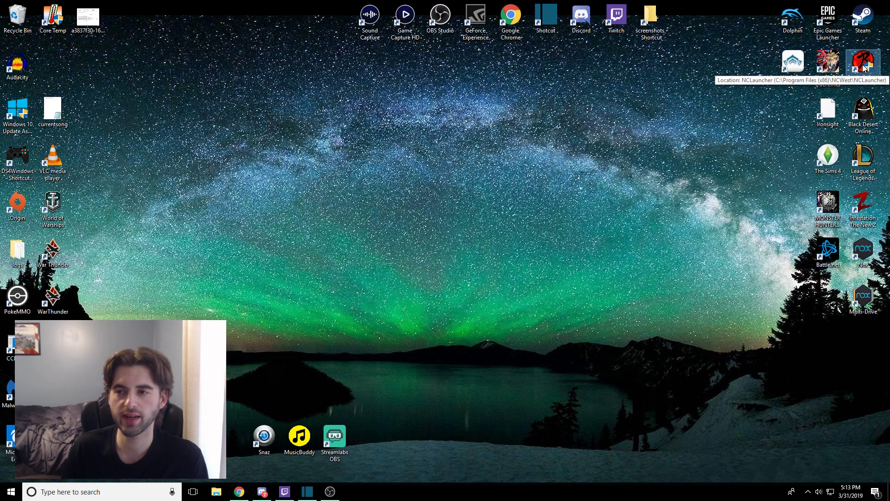
pyautogui.moveTo(317, 229)
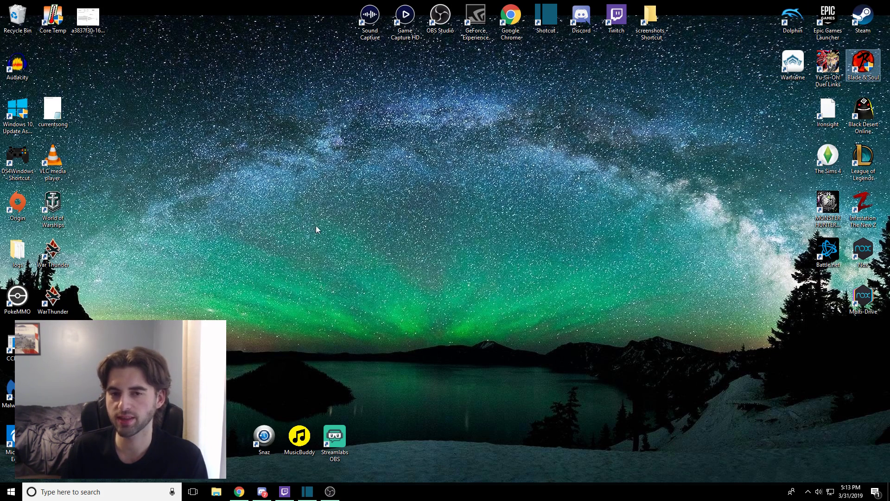
pyautogui.moveTo(570, 247)
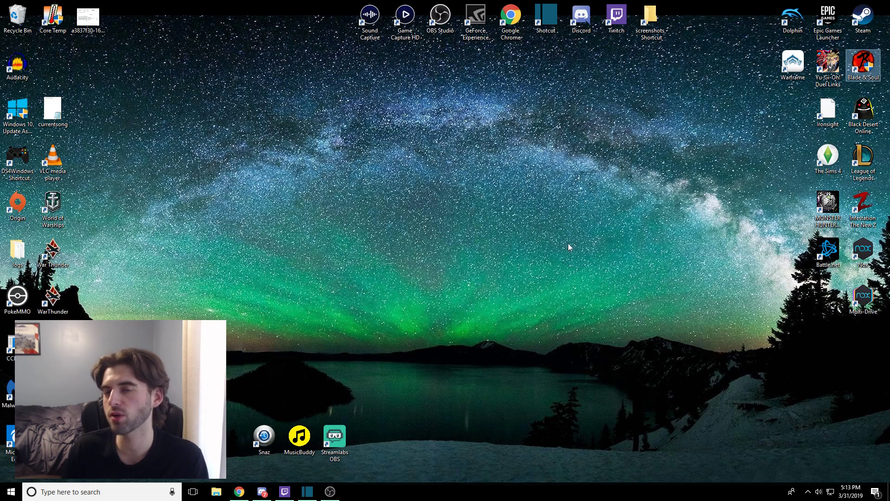
pyautogui.moveTo(551, 267)
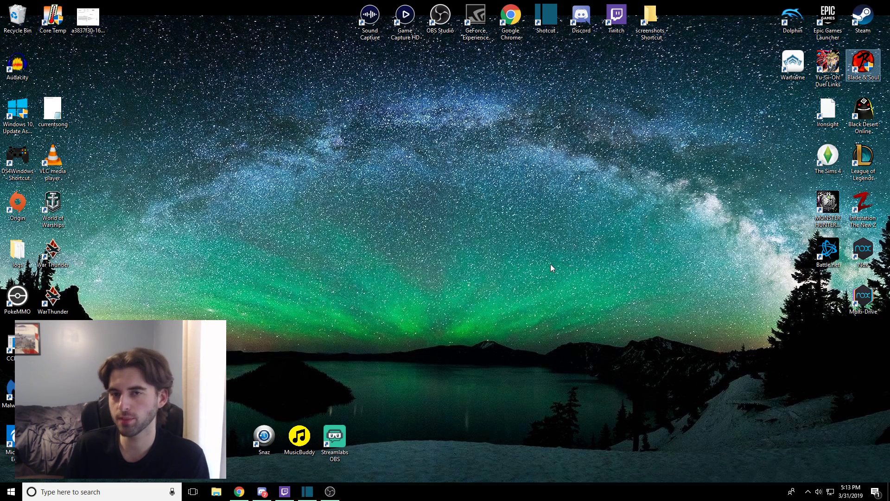
pyautogui.moveTo(455, 252)
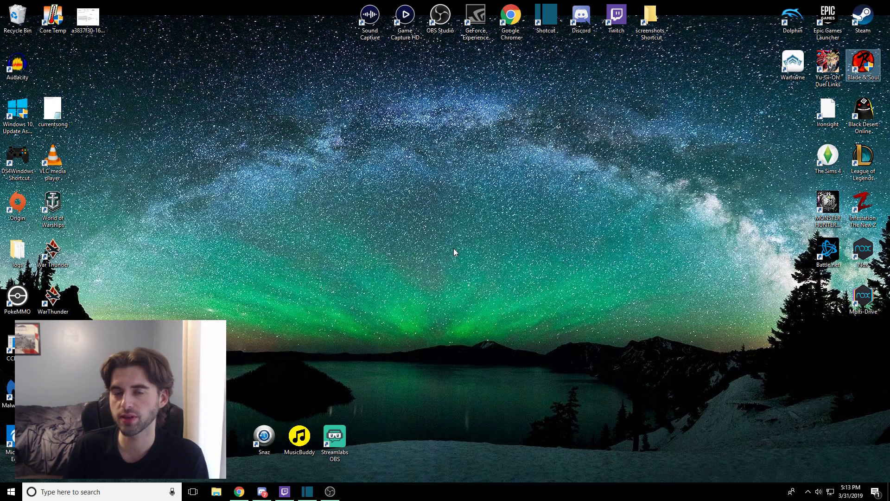
pyautogui.moveTo(492, 245)
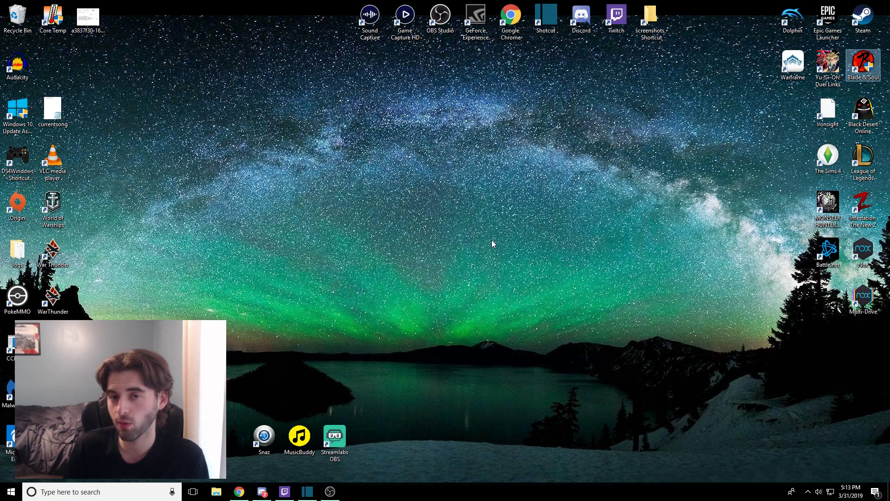
pyautogui.moveTo(500, 239)
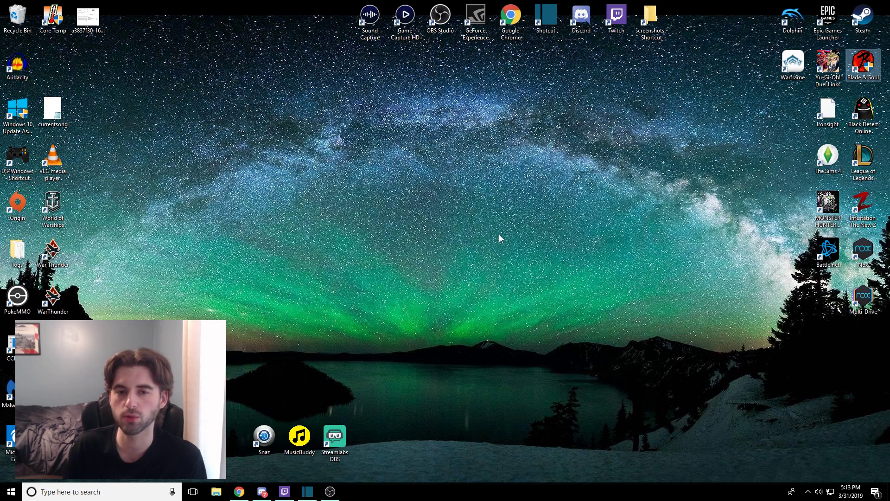
pyautogui.moveTo(507, 234)
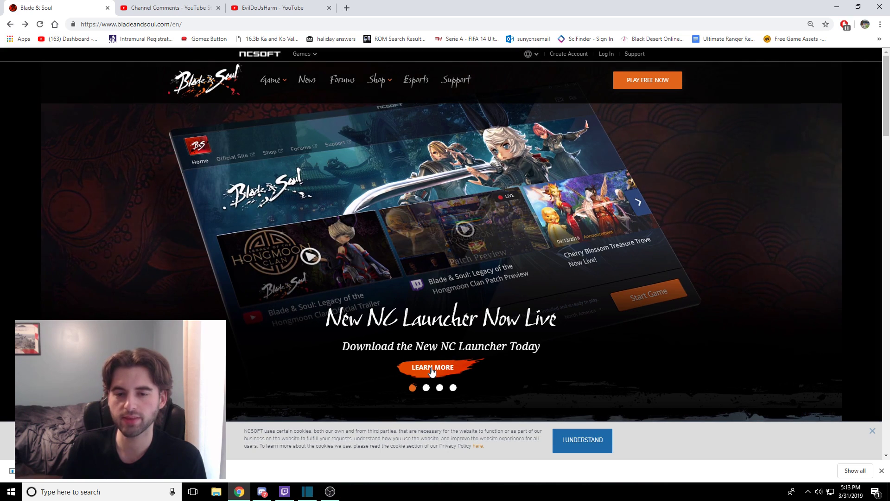
# - Open the 'New NC Launcher for Blade & Soul Now Available' news article via Learn More
pyautogui.click(432, 368)
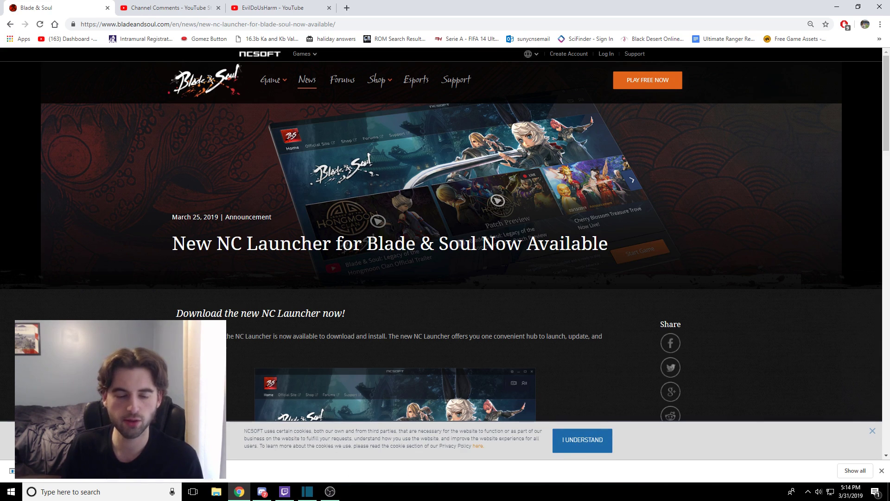
pyautogui.click(271, 78)
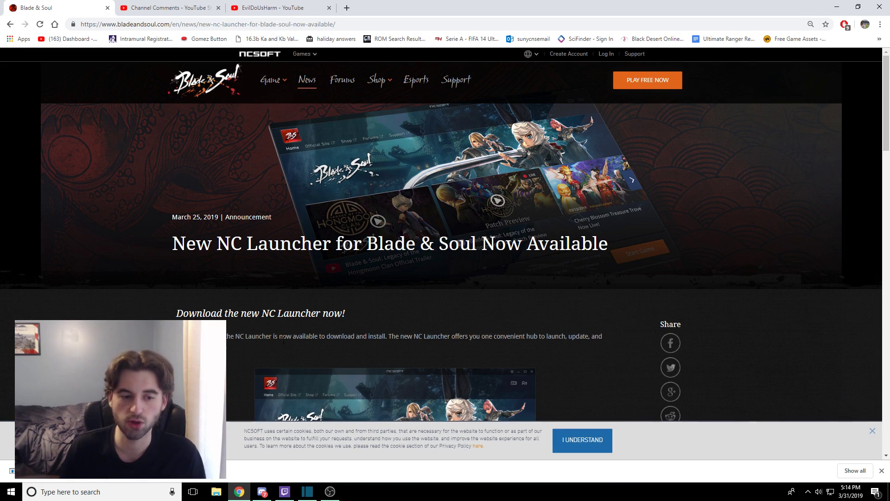
pyautogui.scroll(-3)
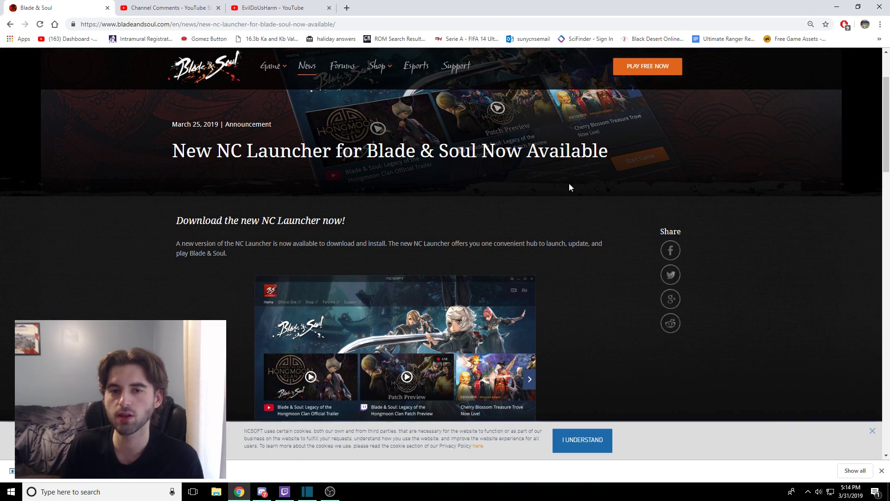
pyautogui.scroll(-3)
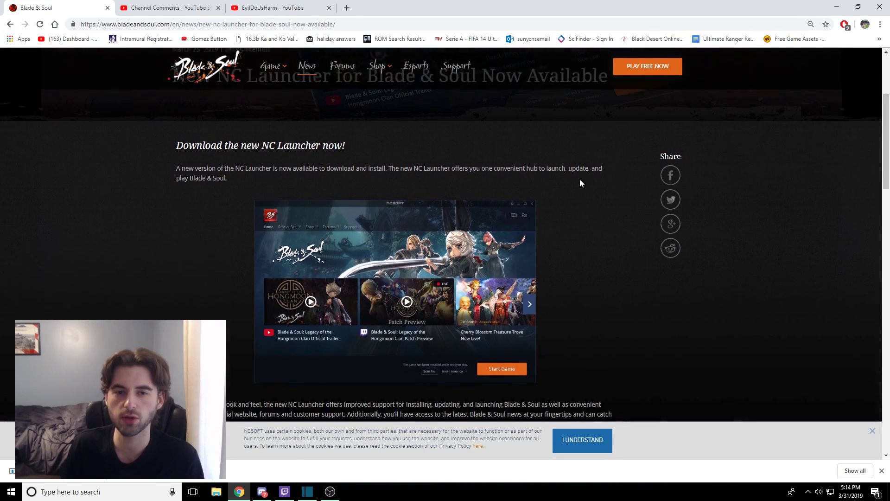
pyautogui.scroll(-3)
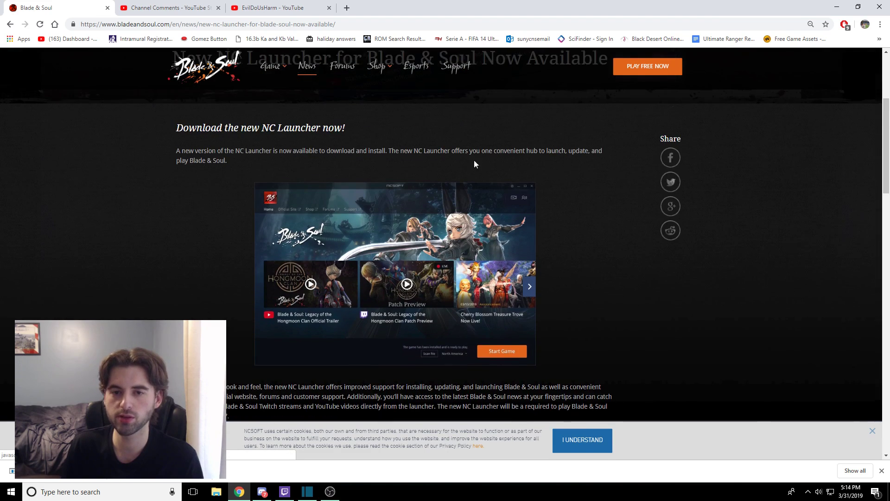
pyautogui.scroll(-3)
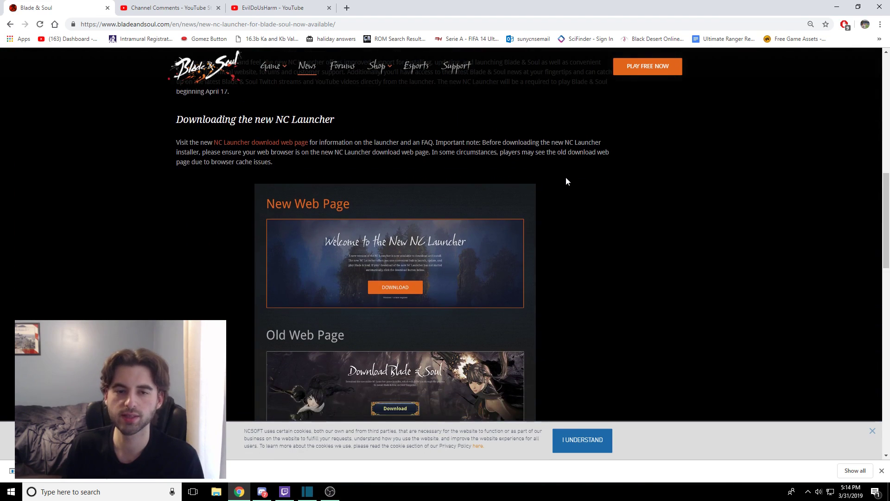
pyautogui.scroll(-3)
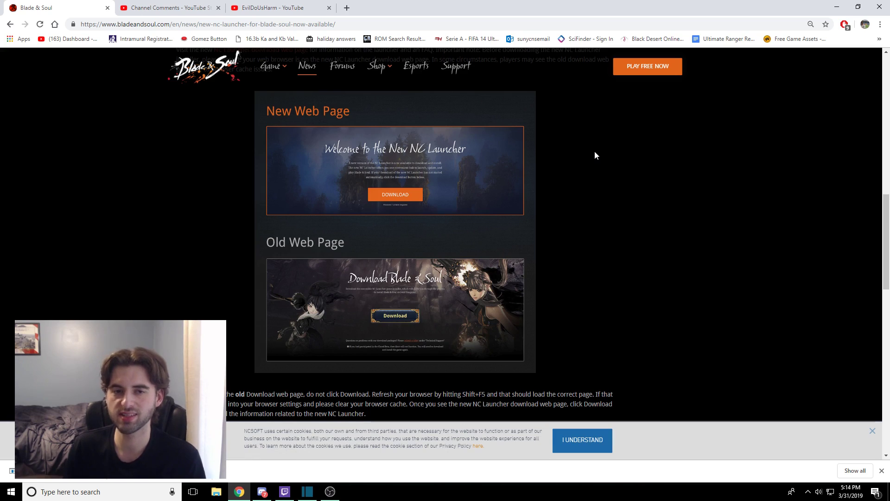
pyautogui.moveTo(475, 235)
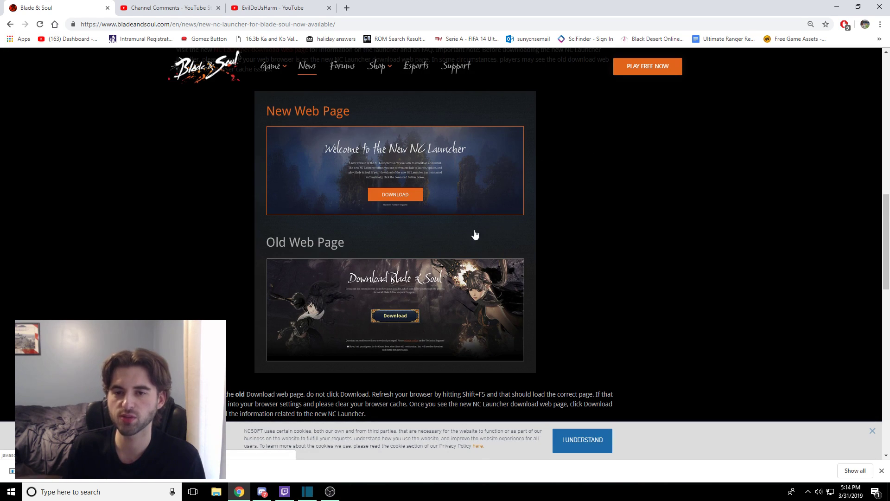
pyautogui.moveTo(460, 151)
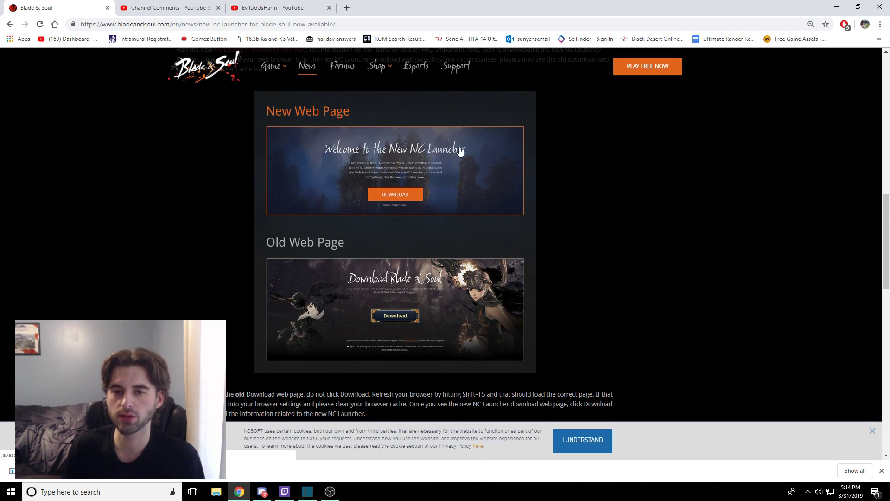
pyautogui.moveTo(319, 279)
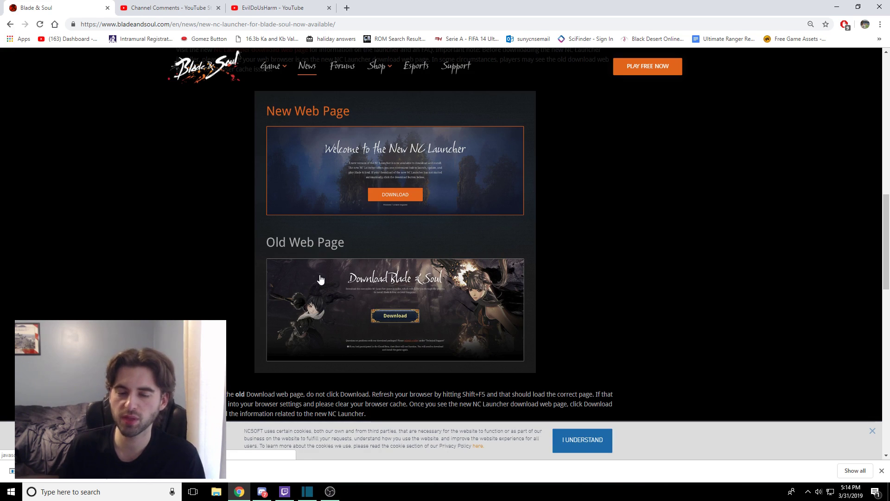
pyautogui.scroll(-3)
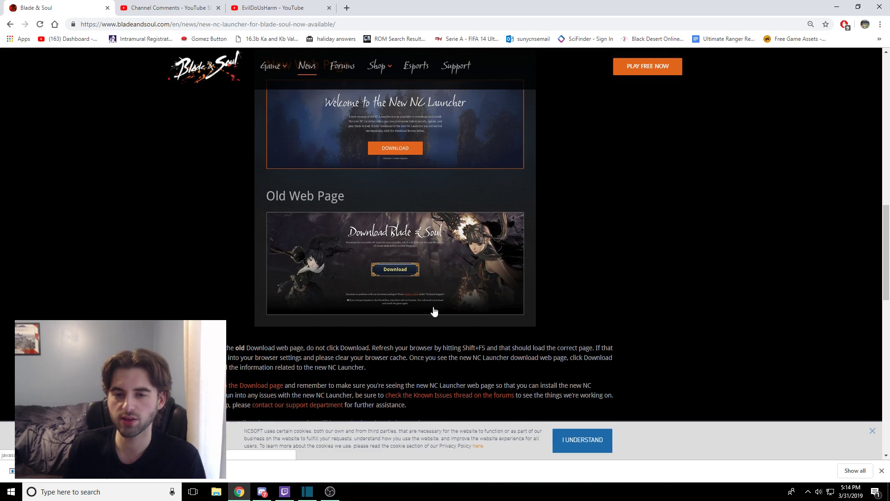
pyautogui.scroll(-3)
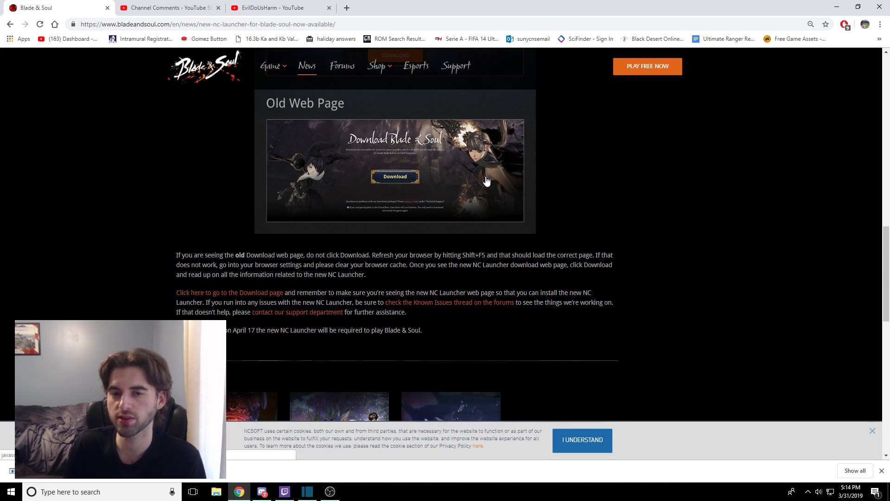
pyautogui.moveTo(480, 188)
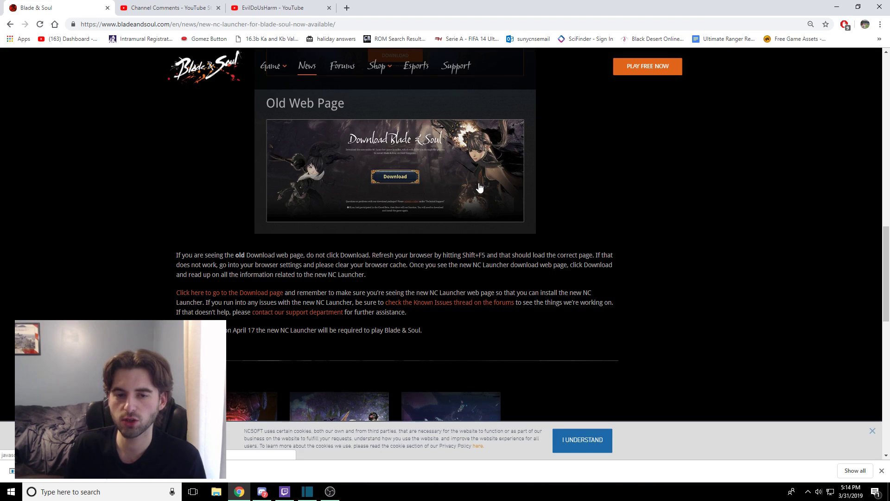
pyautogui.scroll(3)
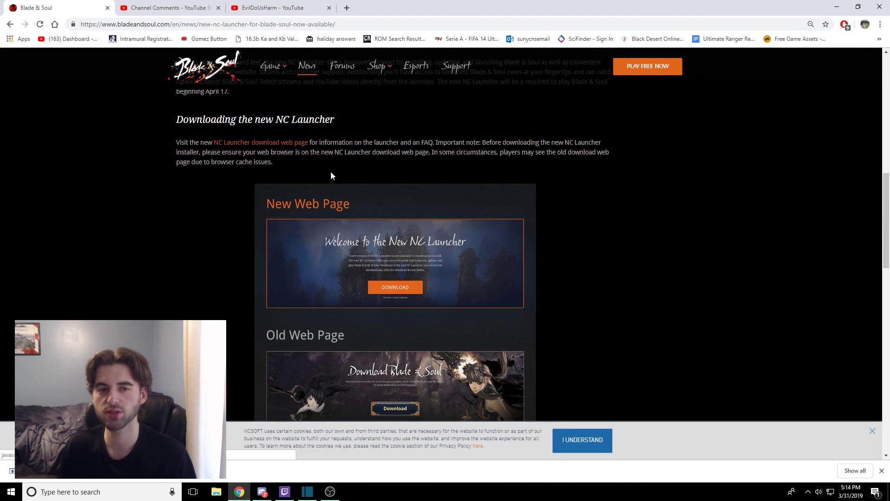
pyautogui.moveTo(255, 143)
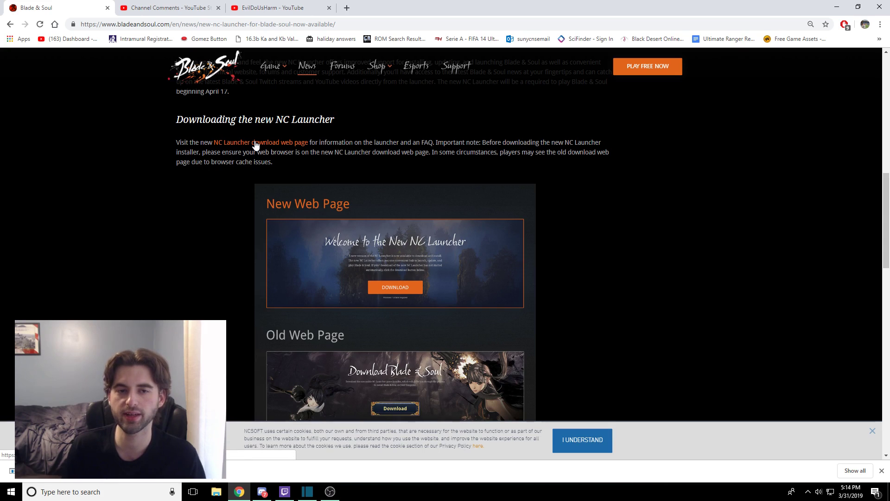
pyautogui.click(260, 142)
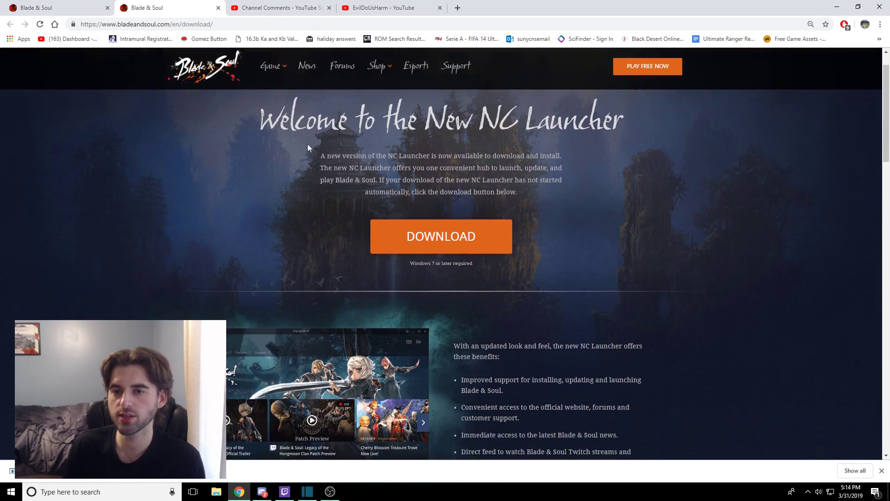
# - Start downloading the NC Launcher installer with the orange Download button
pyautogui.scroll(-3)
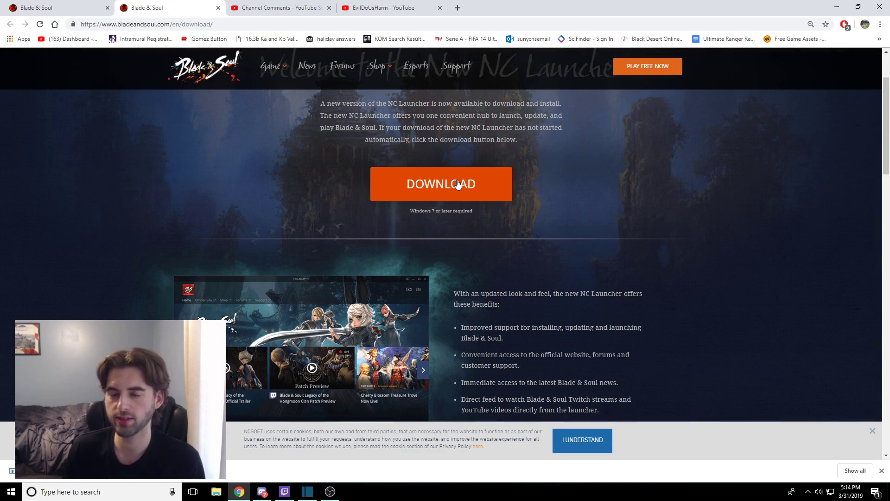
pyautogui.click(441, 184)
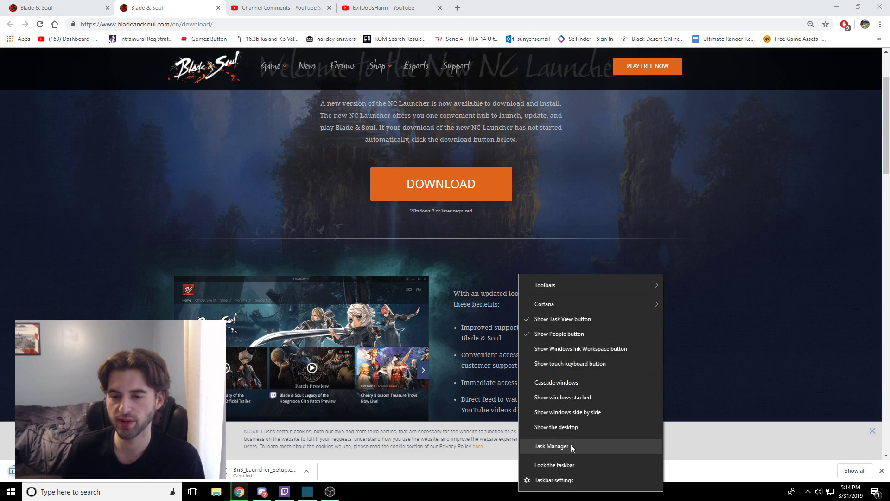
# - Bring up Task Manager and scroll through the Processes list of running programs
pyautogui.click(550, 446)
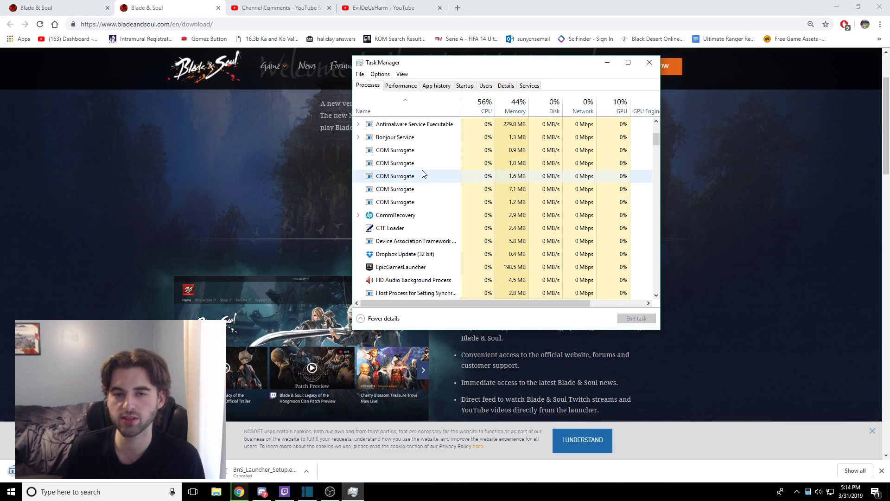
pyautogui.scroll(-3)
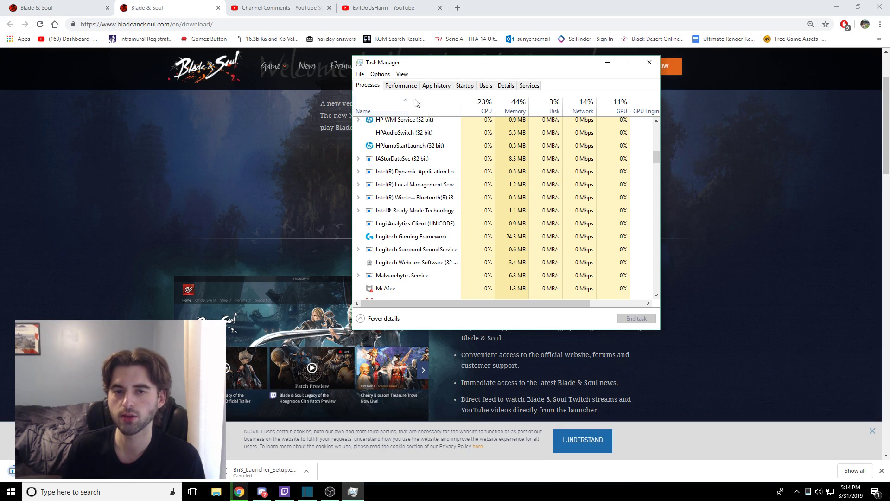
pyautogui.click(505, 85)
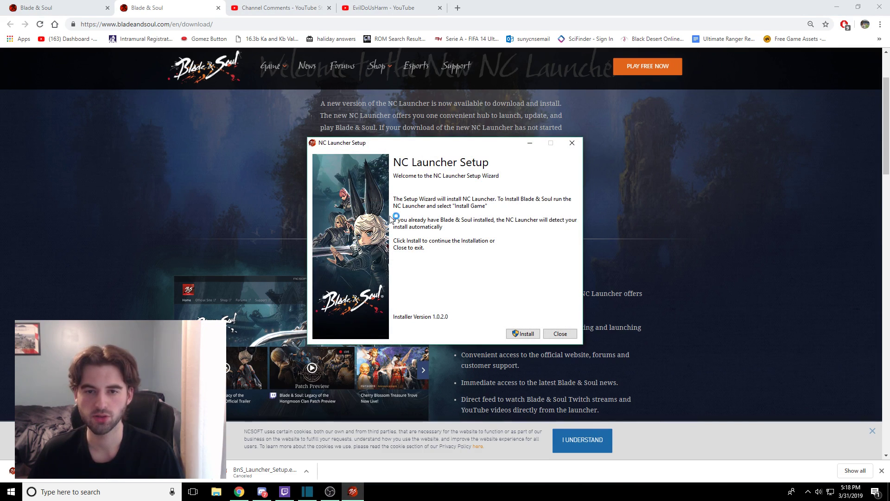
pyautogui.moveTo(301, 206)
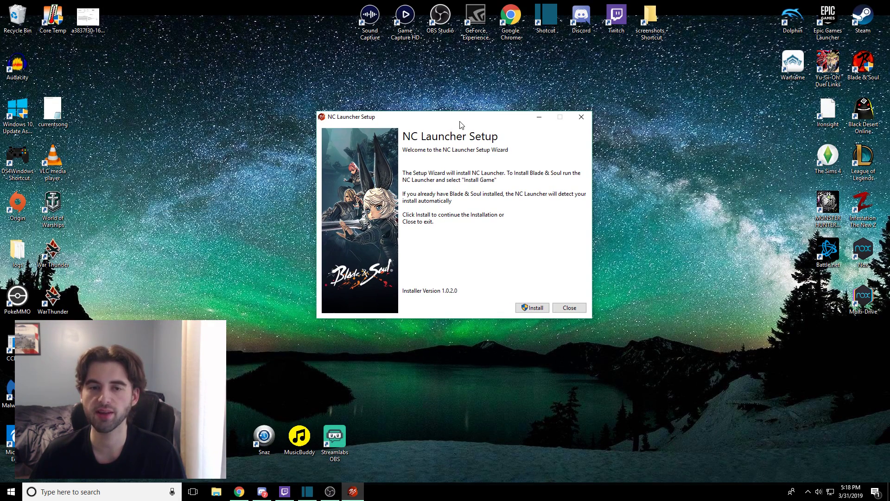
pyautogui.moveTo(556, 92)
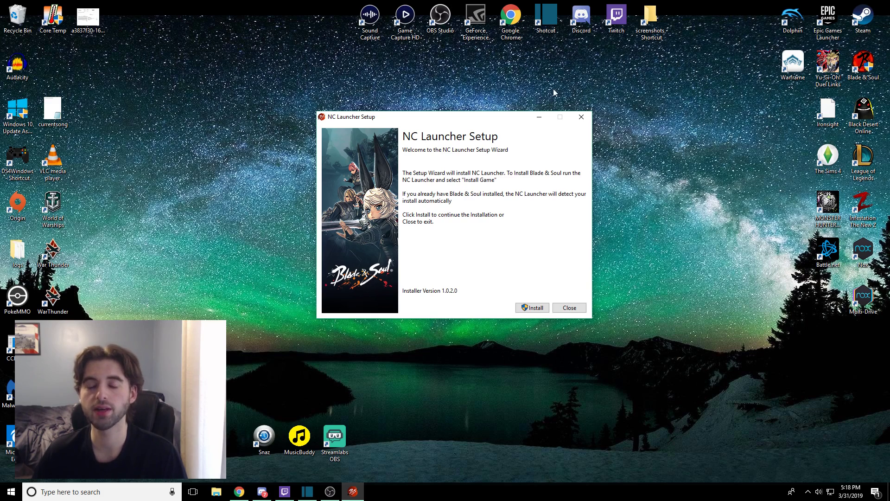
pyautogui.moveTo(803, 93)
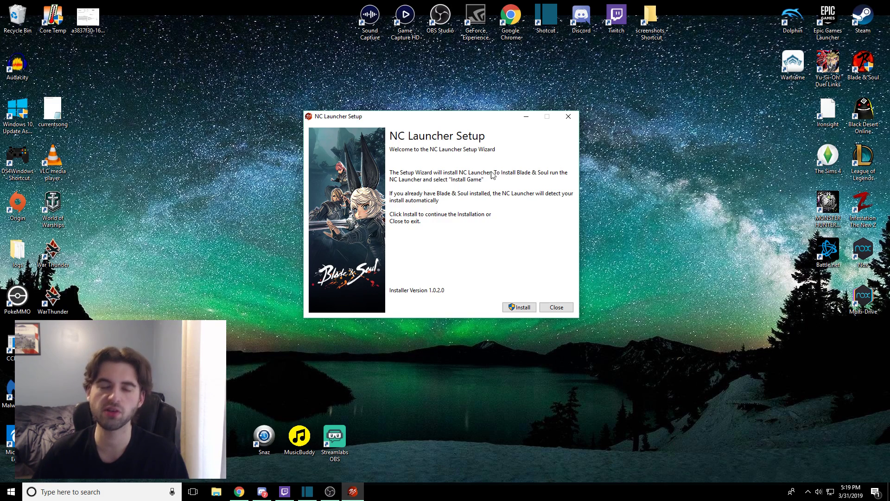
pyautogui.moveTo(482, 222)
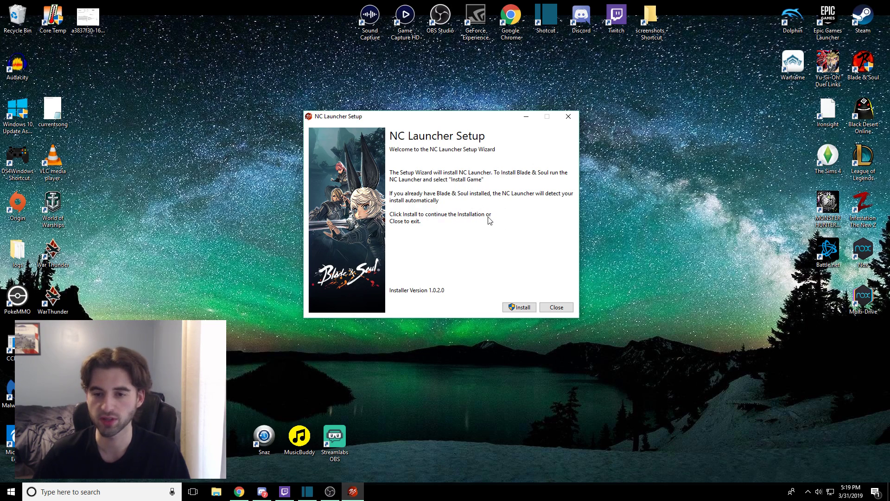
# - Begin the install, keep English as language, and agree to the NC Launcher 2 license
pyautogui.click(519, 306)
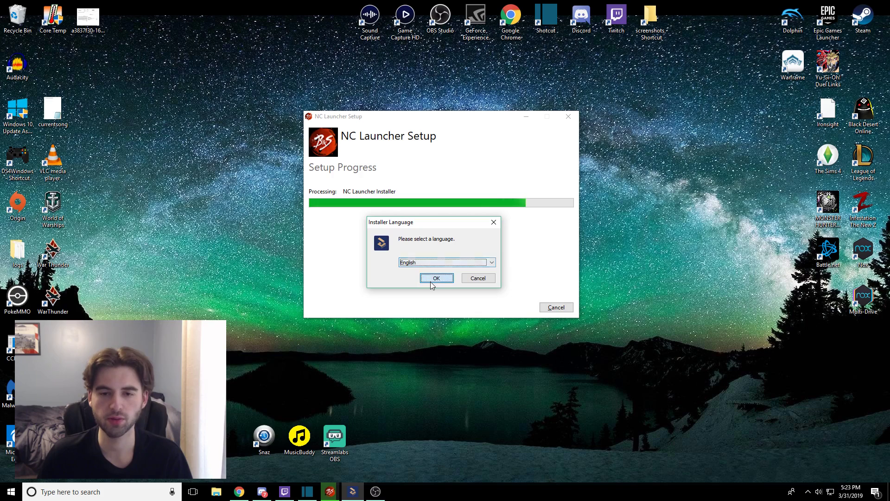
pyautogui.click(436, 278)
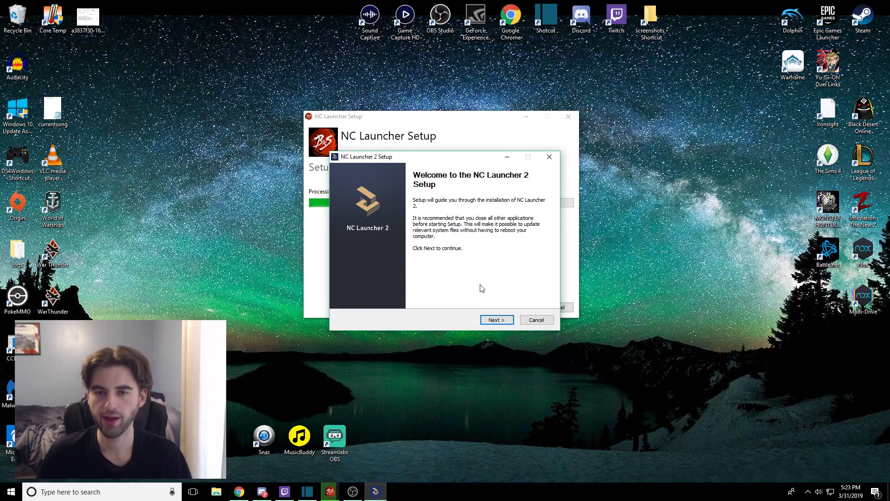
pyautogui.click(496, 319)
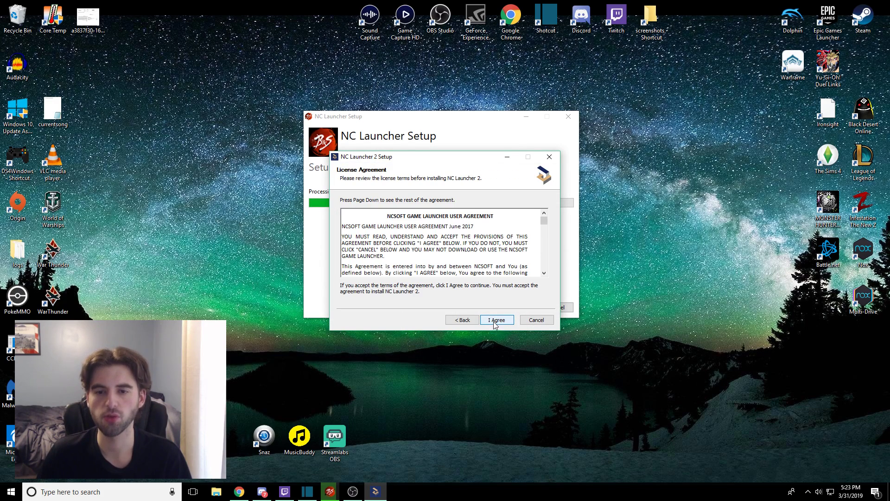
pyautogui.click(496, 320)
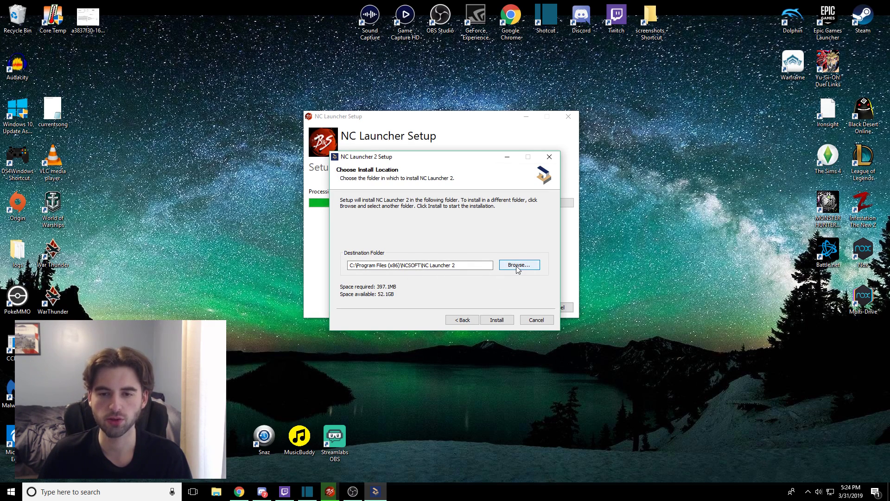
# - Keep the default NCSOFT folder under Program Files (x86) and install NC Launcher 2 there
pyautogui.click(518, 265)
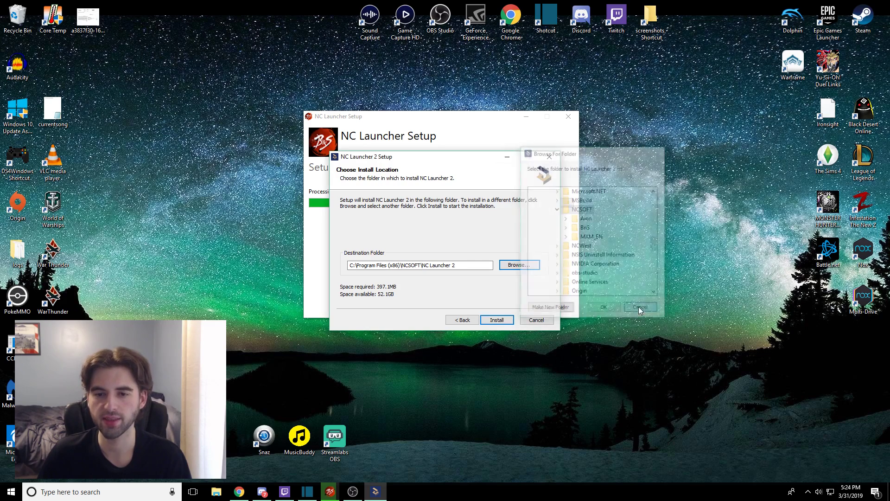
pyautogui.click(640, 307)
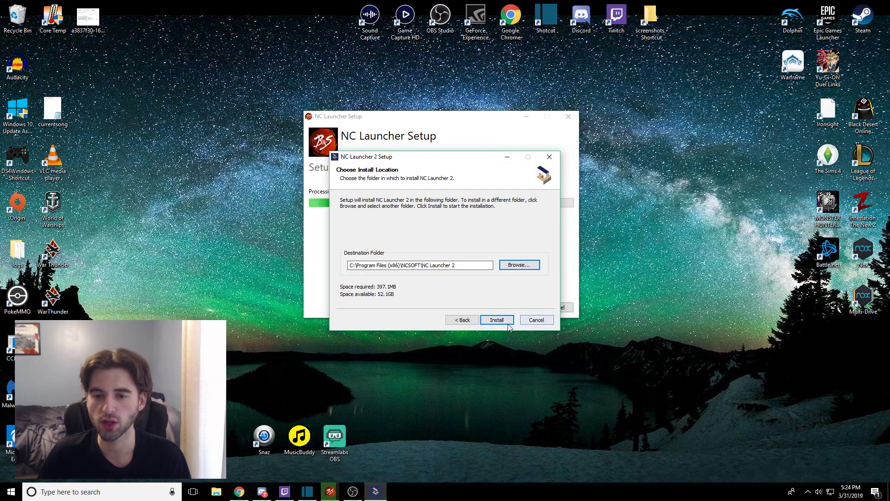
pyautogui.click(496, 319)
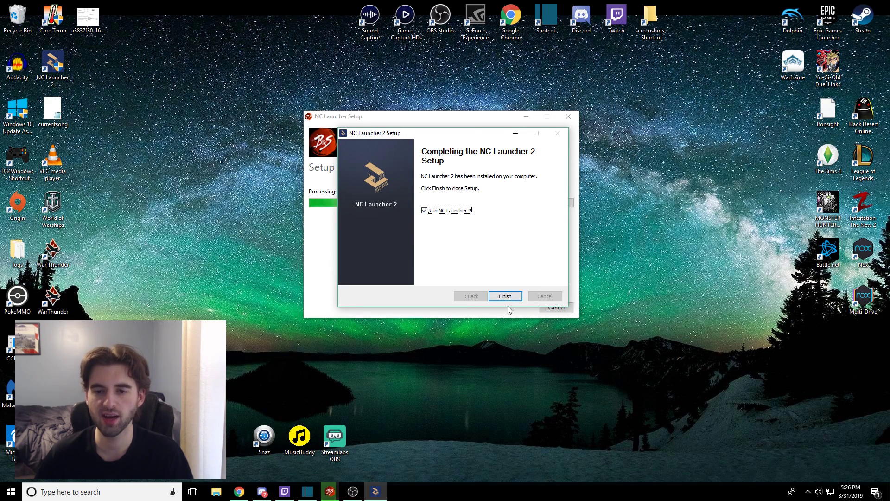
# - Finish setup with Run NC Launcher 2 ticked so the launcher starts
pyautogui.click(505, 296)
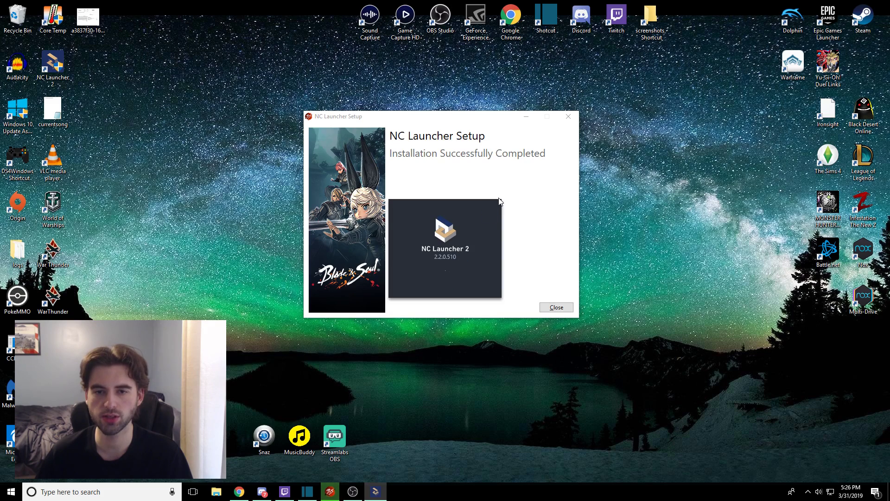
pyautogui.moveTo(523, 169)
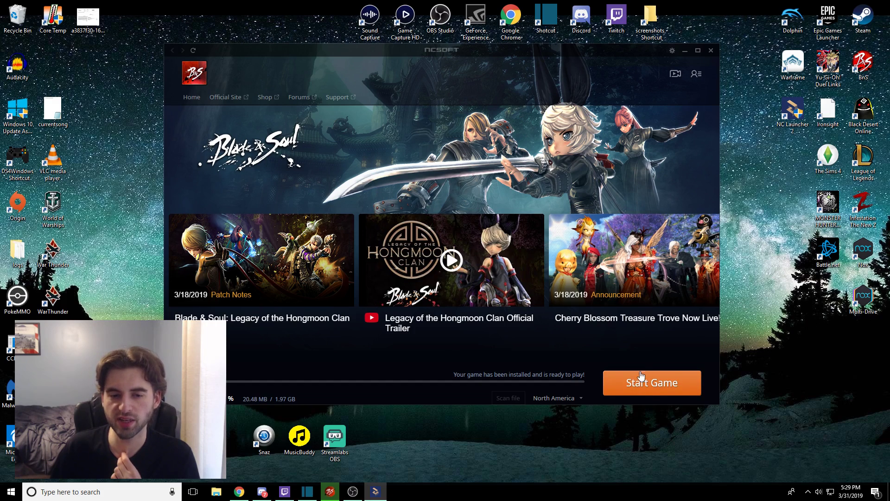
pyautogui.moveTo(311, 392)
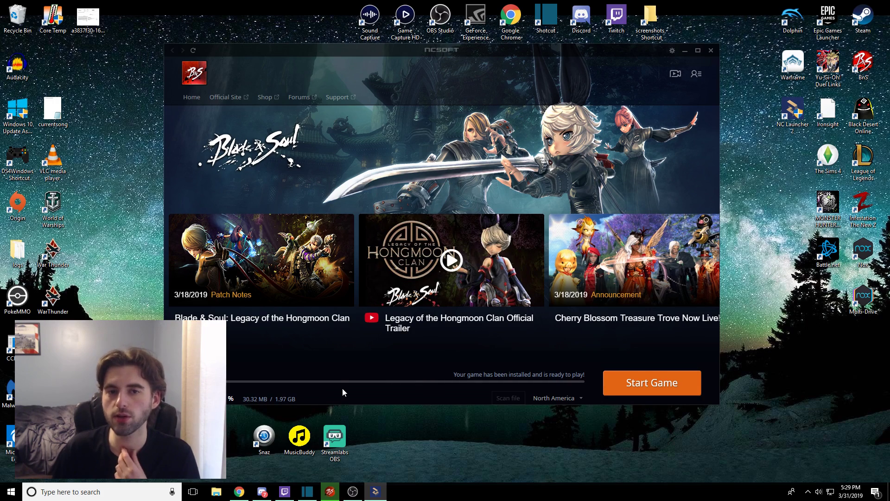
pyautogui.moveTo(362, 380)
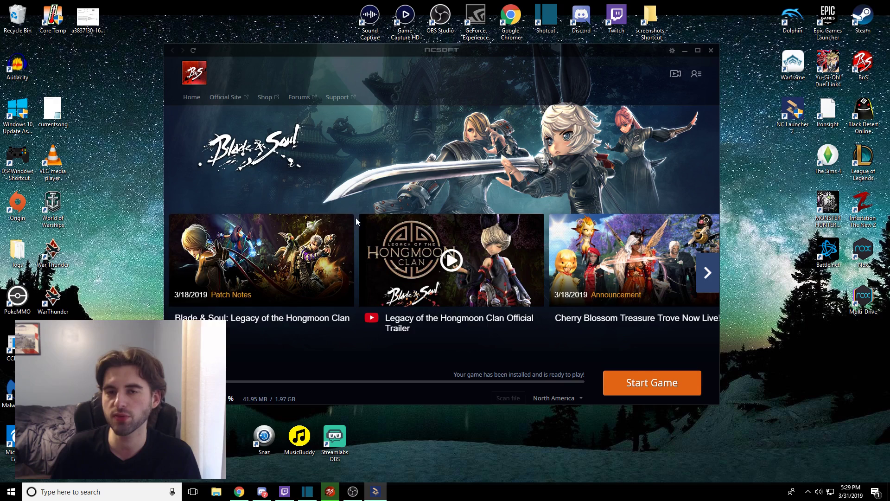
pyautogui.moveTo(486, 66)
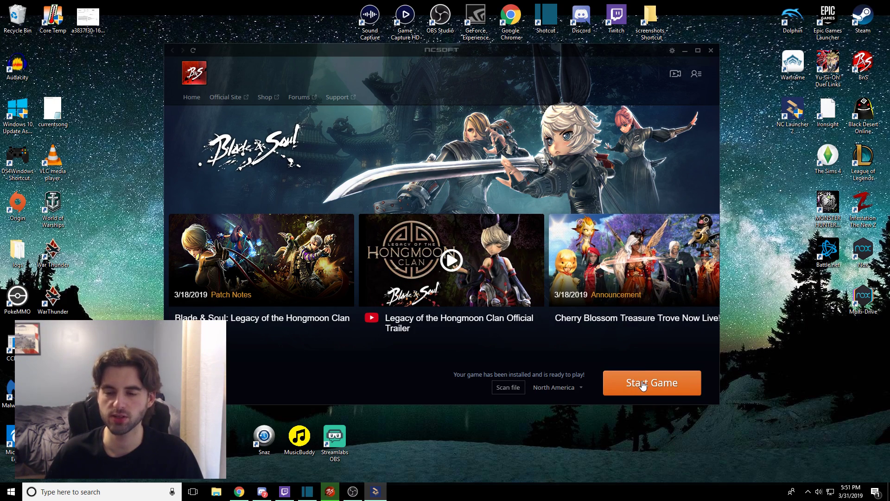
pyautogui.moveTo(566, 70)
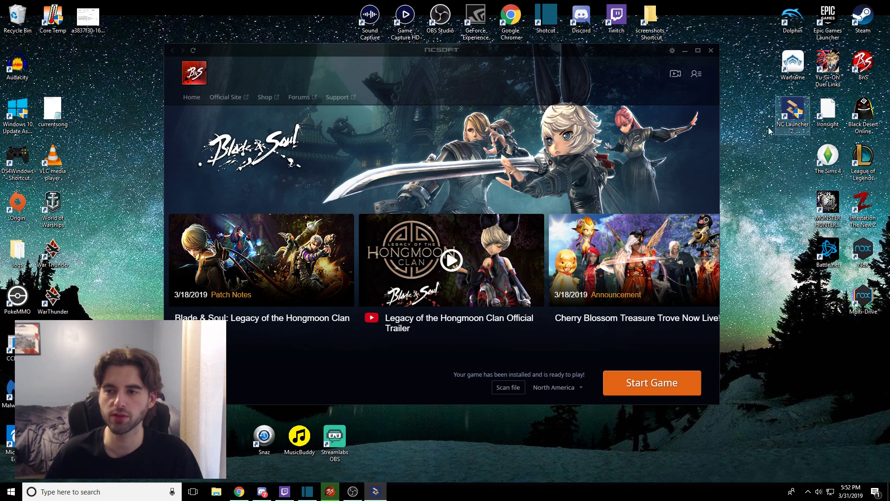
pyautogui.moveTo(794, 119)
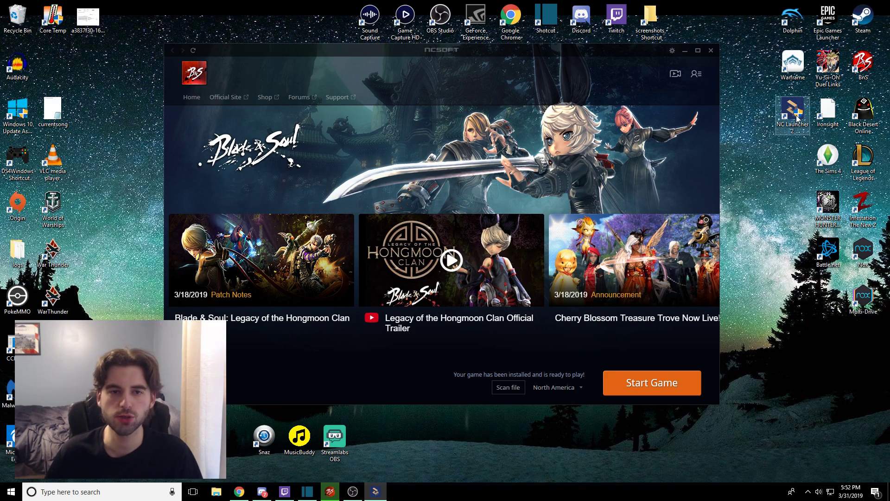
pyautogui.moveTo(537, 268)
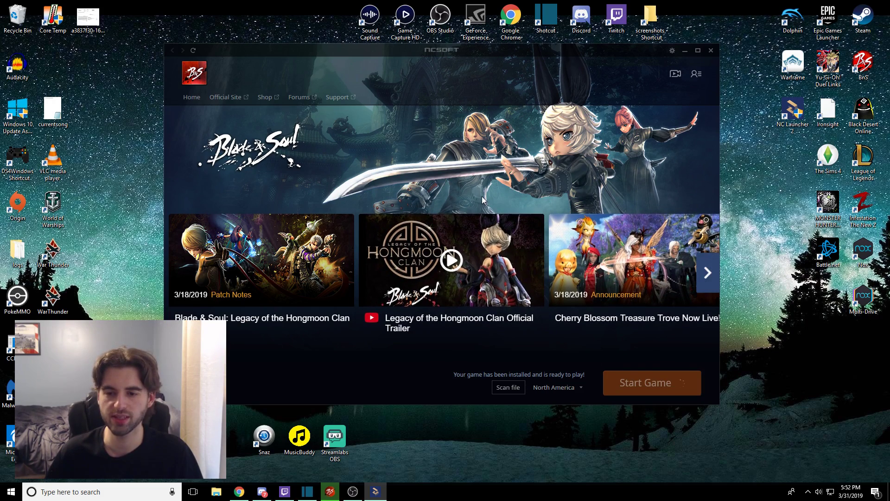
# - Start Blade & Soul with the orange Start Game button, closing the launcher
pyautogui.click(711, 50)
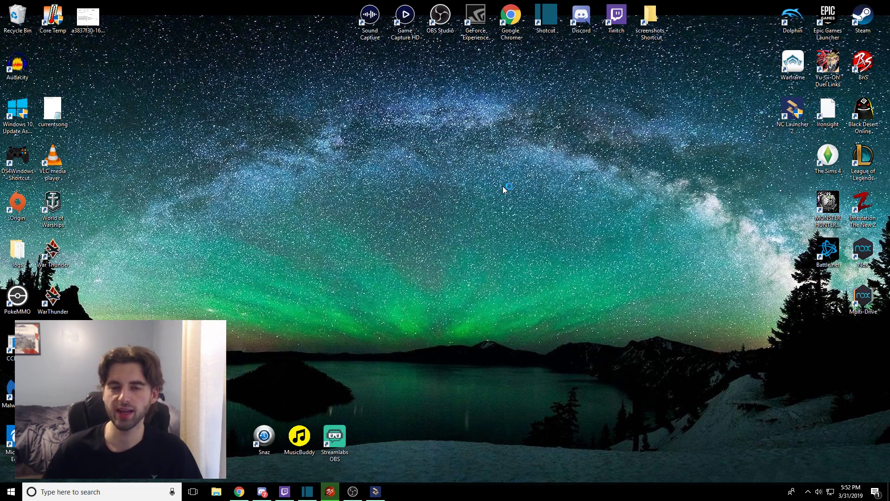